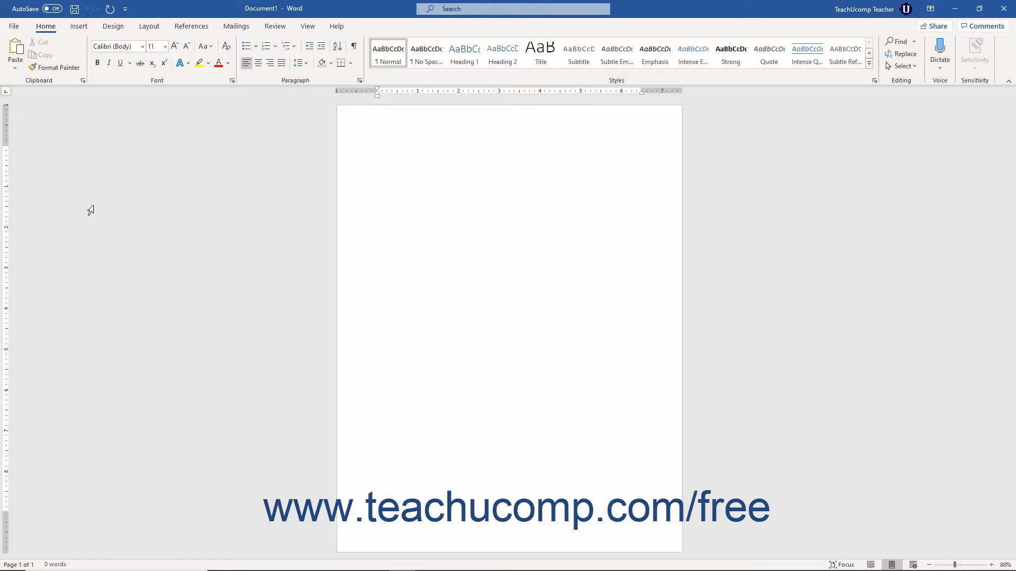
Go to File > New to show the template gallery
click(373, 154)
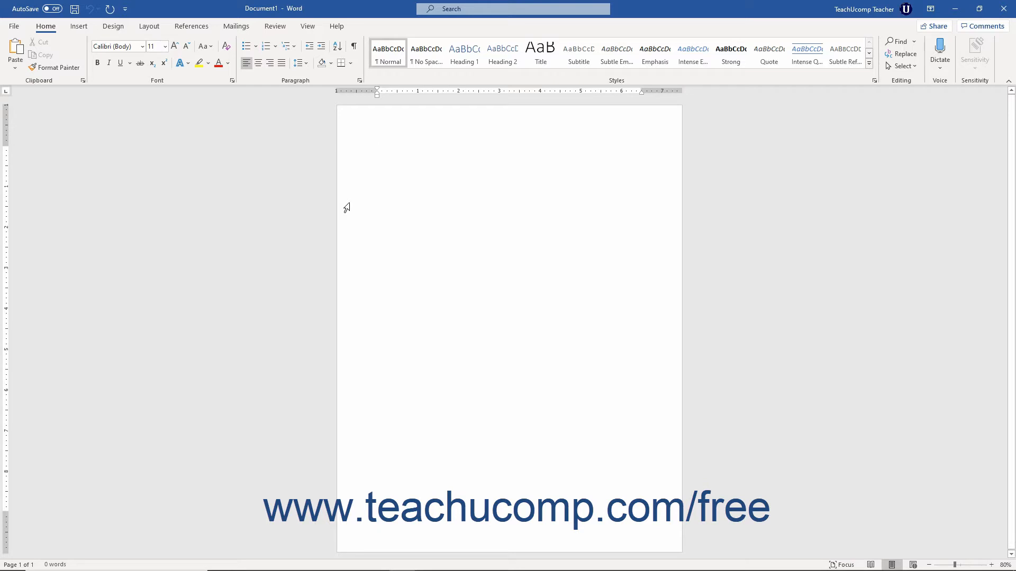
click(377, 149)
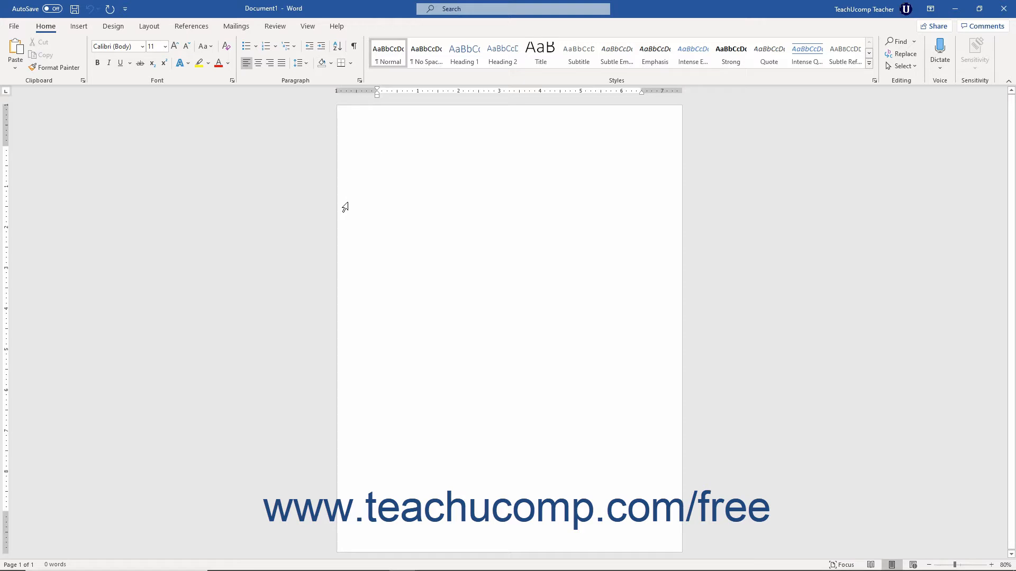
mouse_move(14, 26)
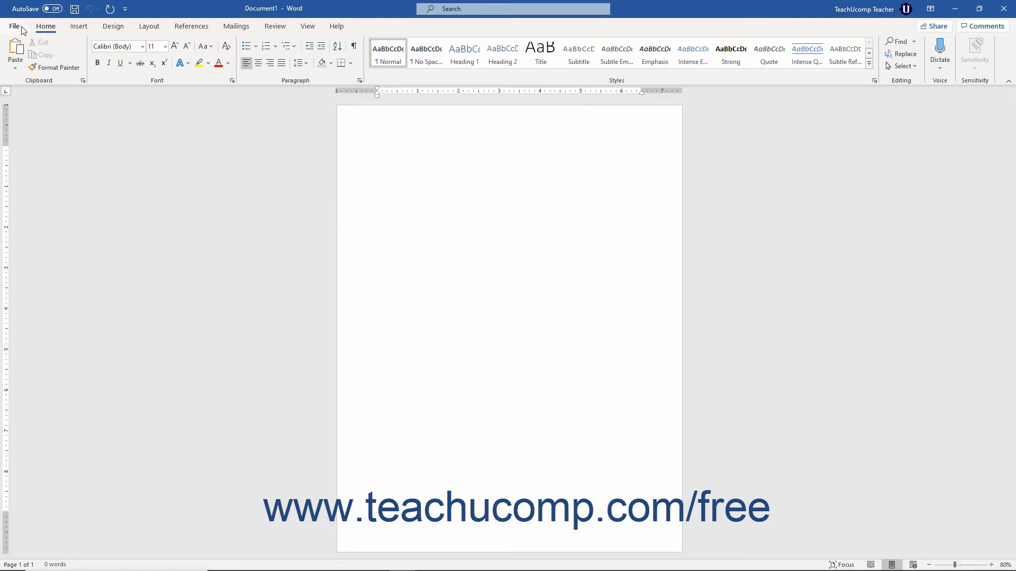
click(14, 27)
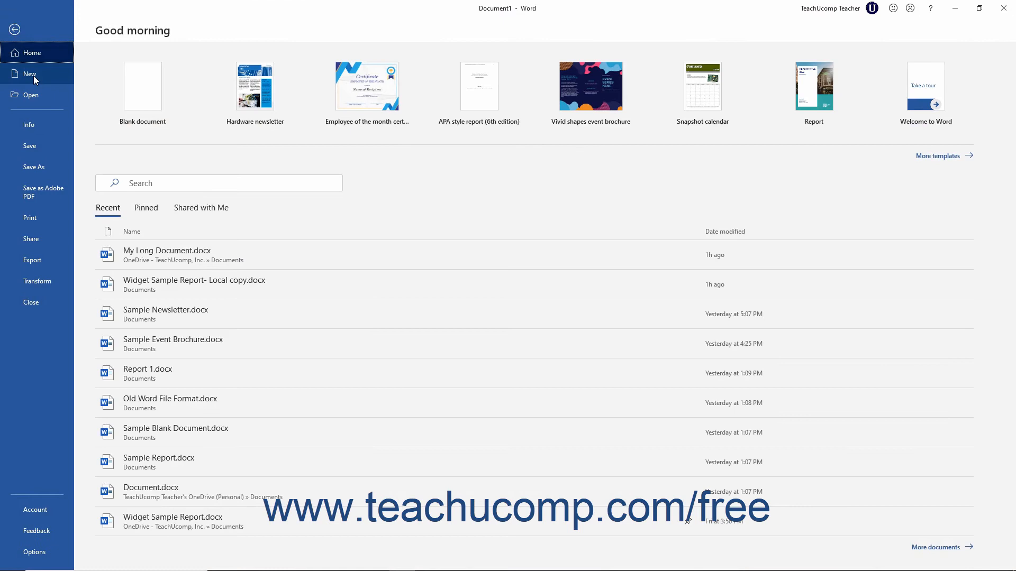
click(29, 73)
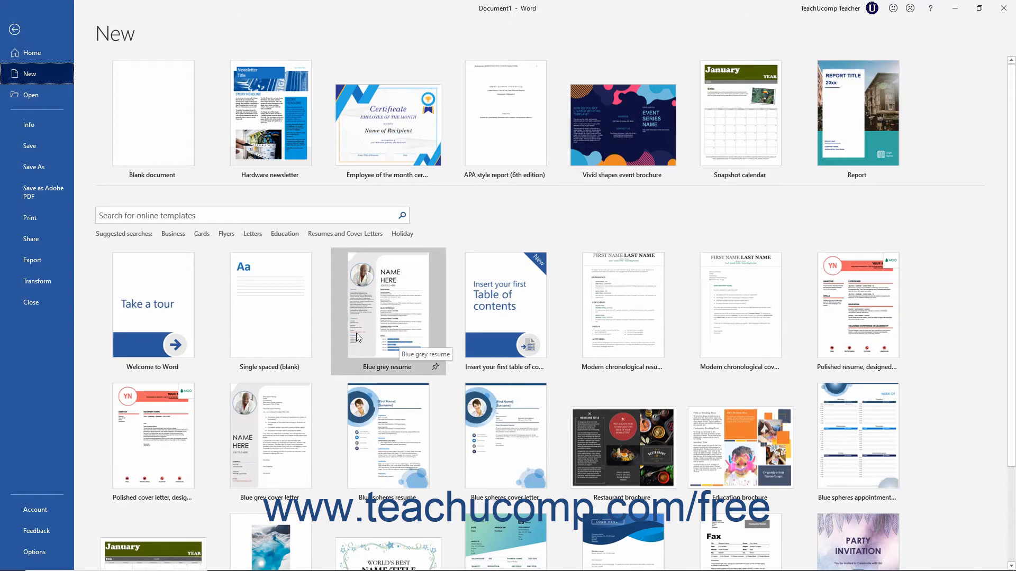
mouse_move(226, 237)
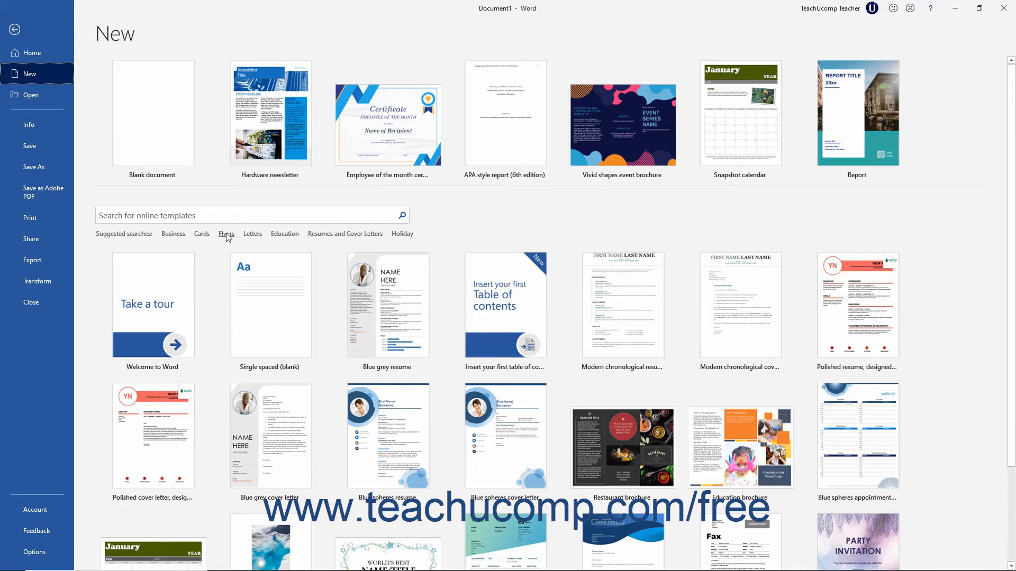
click(202, 234)
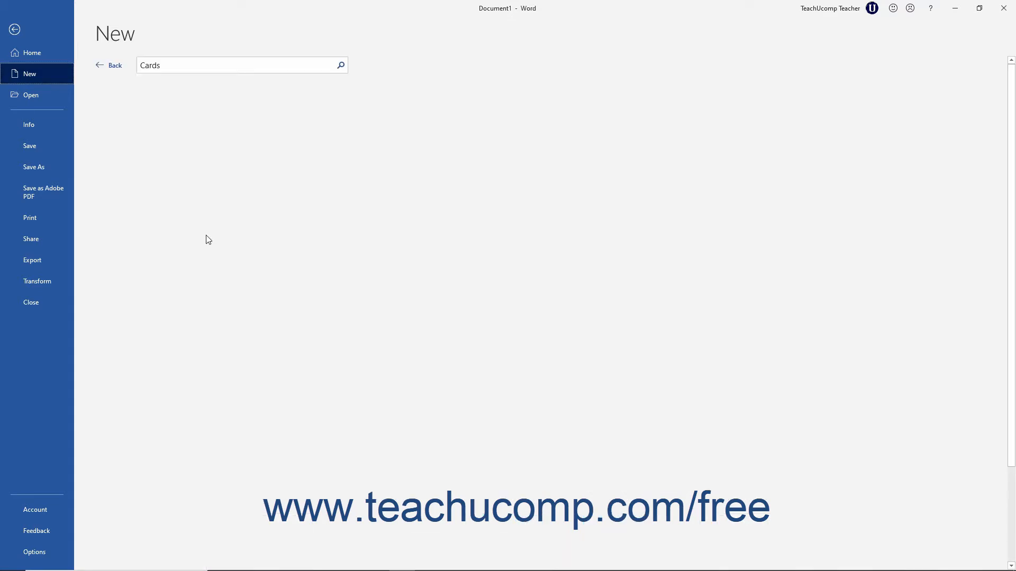
click(340, 65)
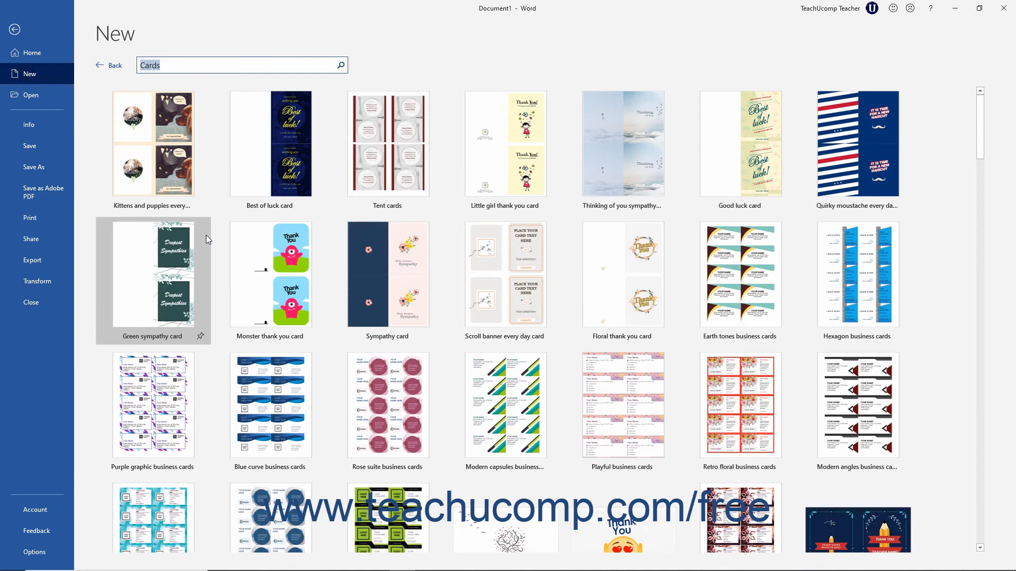
mouse_move(95, 73)
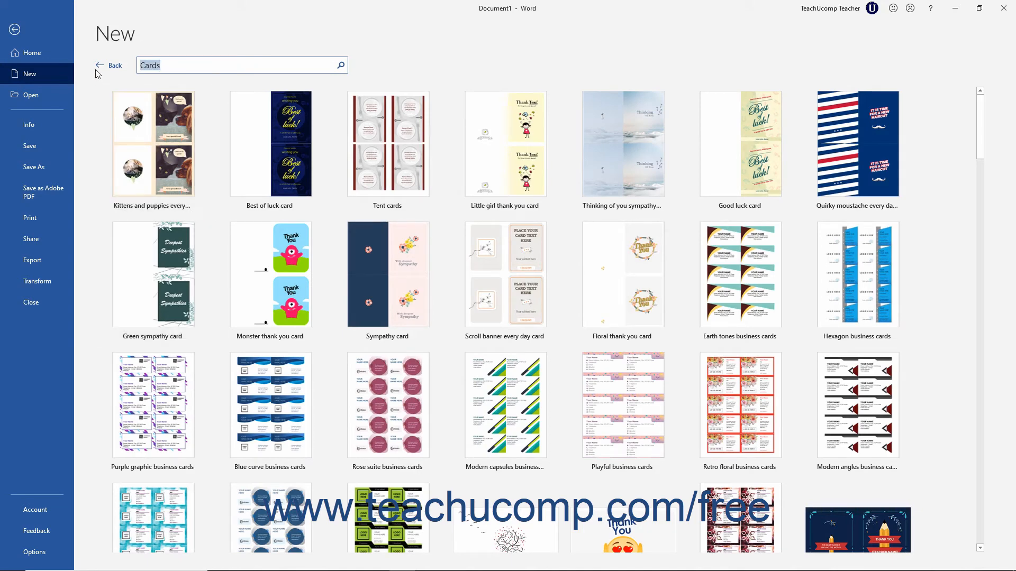
click(108, 64)
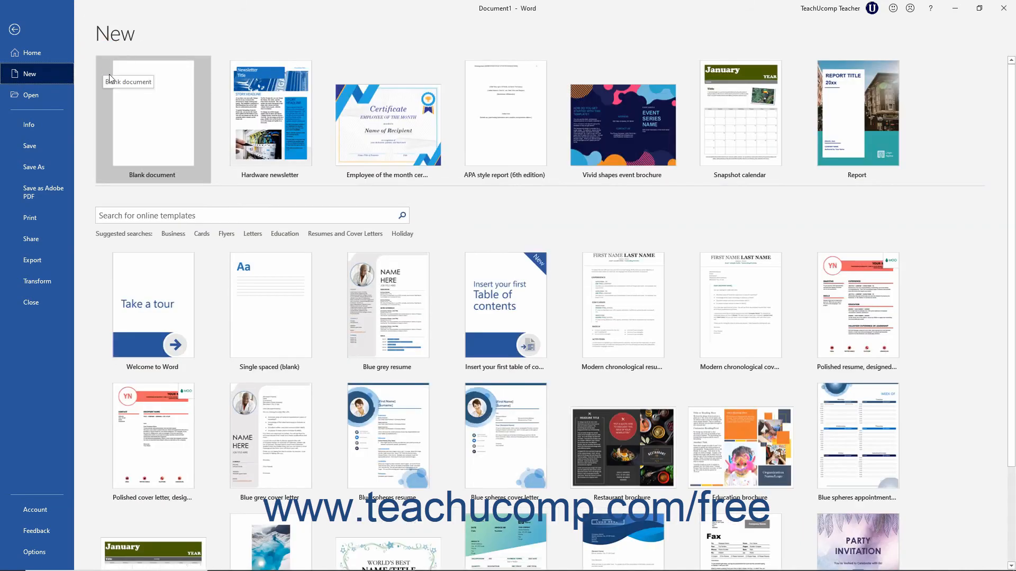
mouse_move(157, 222)
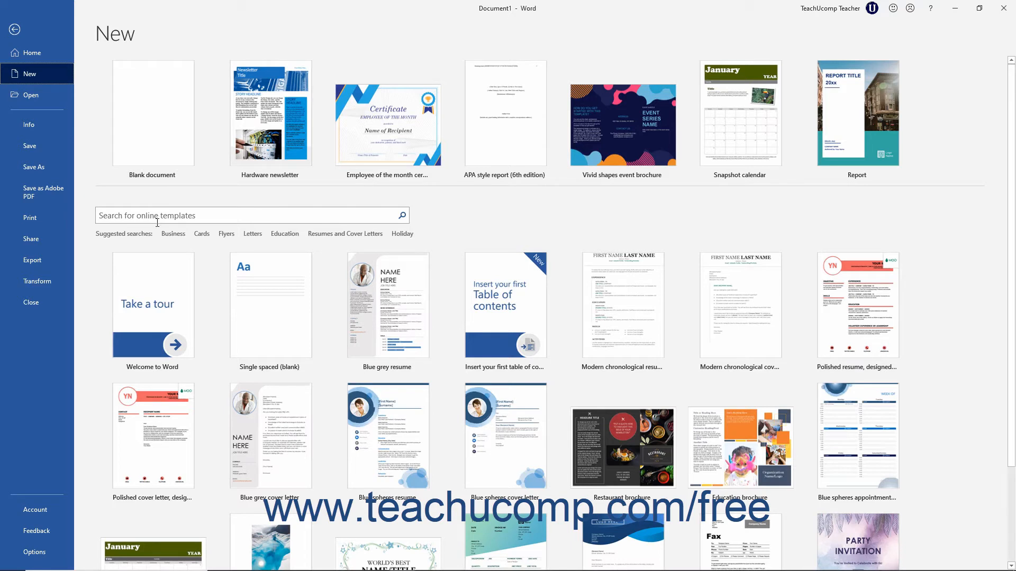
click(252, 216)
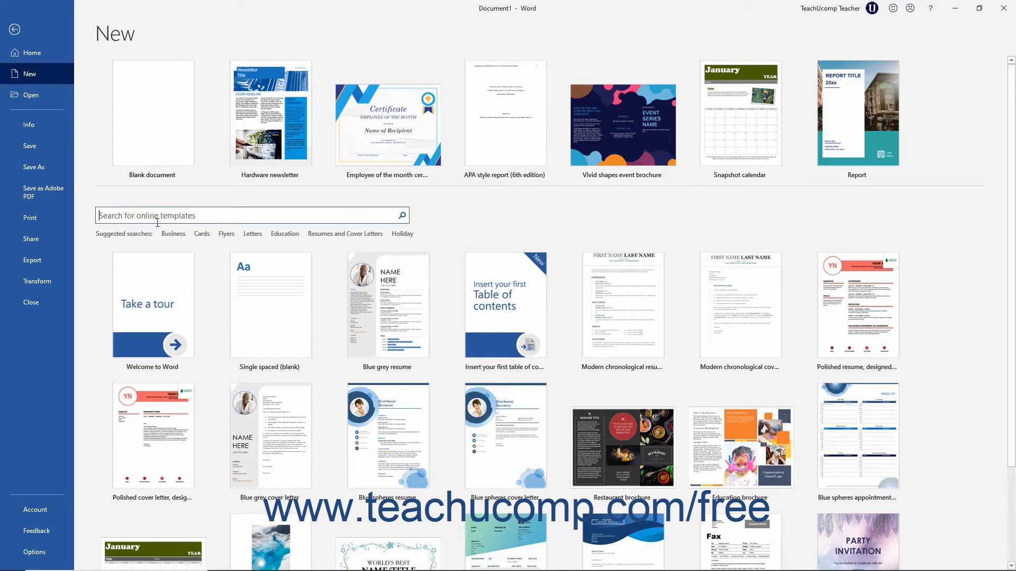
Search online templates for 'newsletter'
text(newsletter)
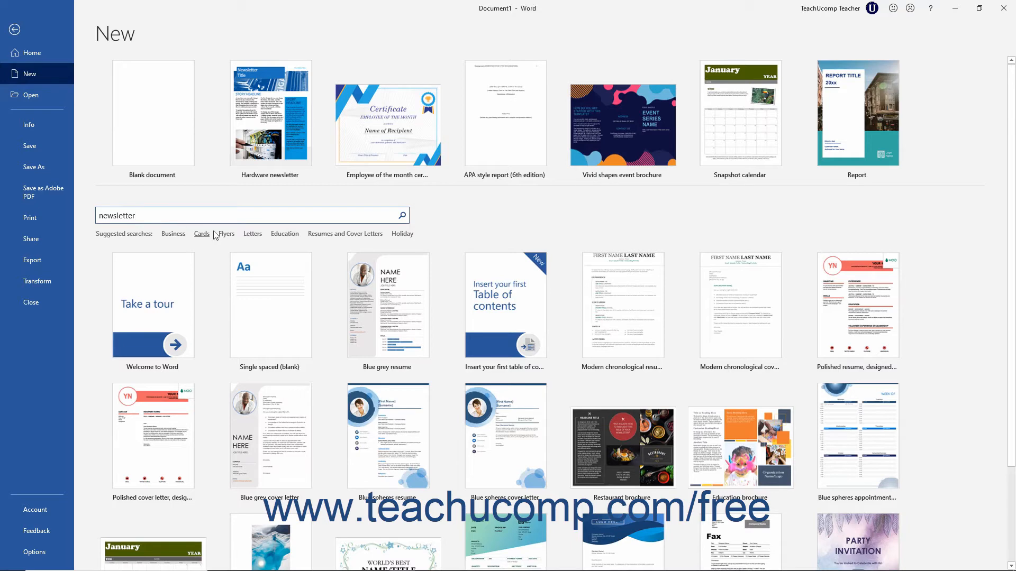
click(401, 215)
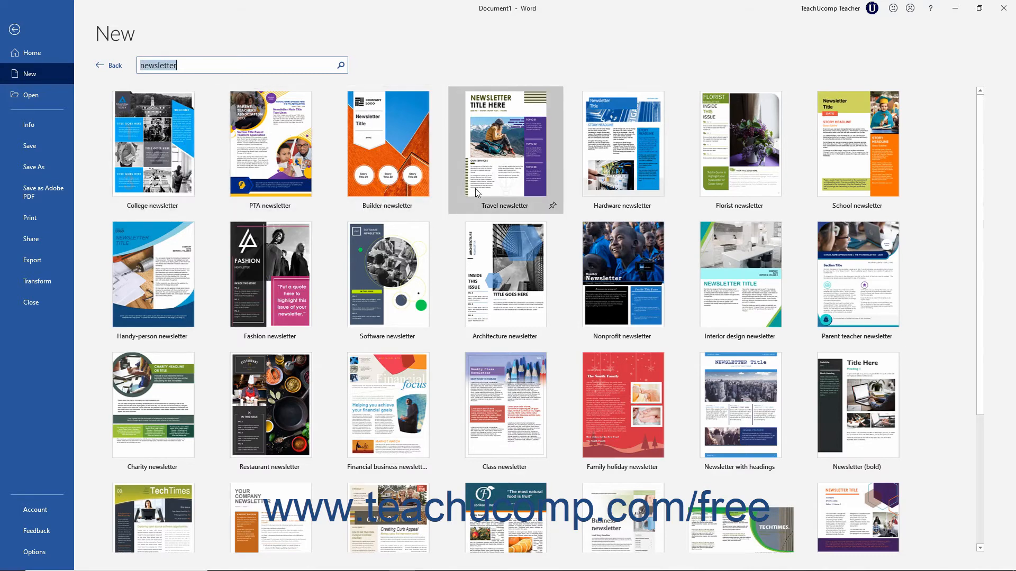
mouse_move(476, 193)
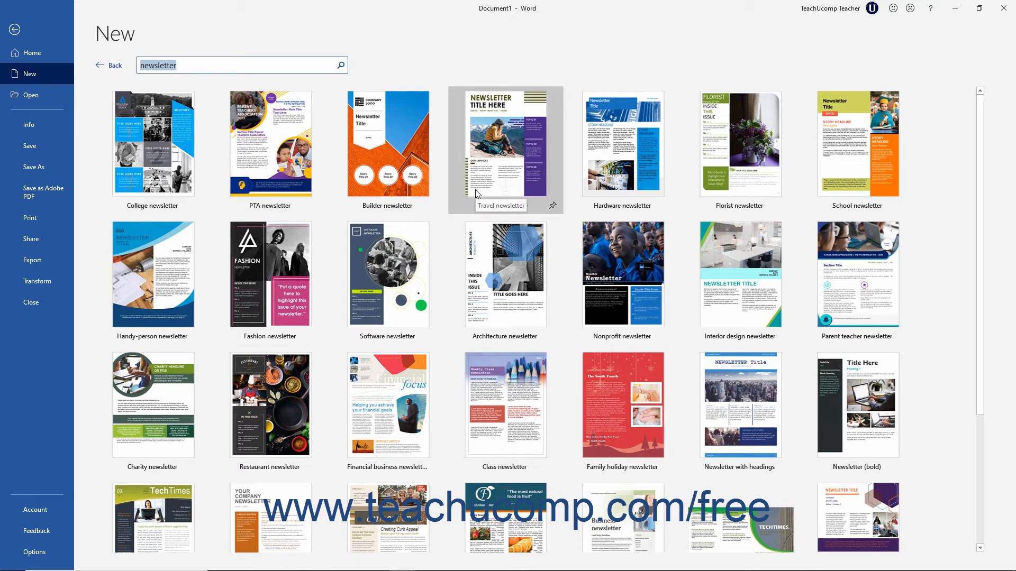
mouse_move(454, 204)
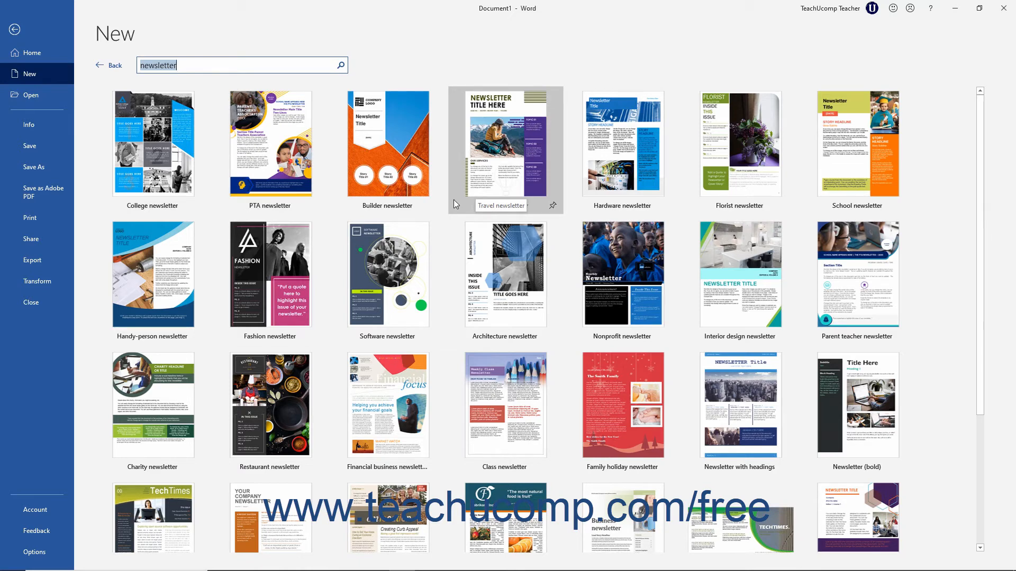
Preview the Software newsletter template
click(388, 275)
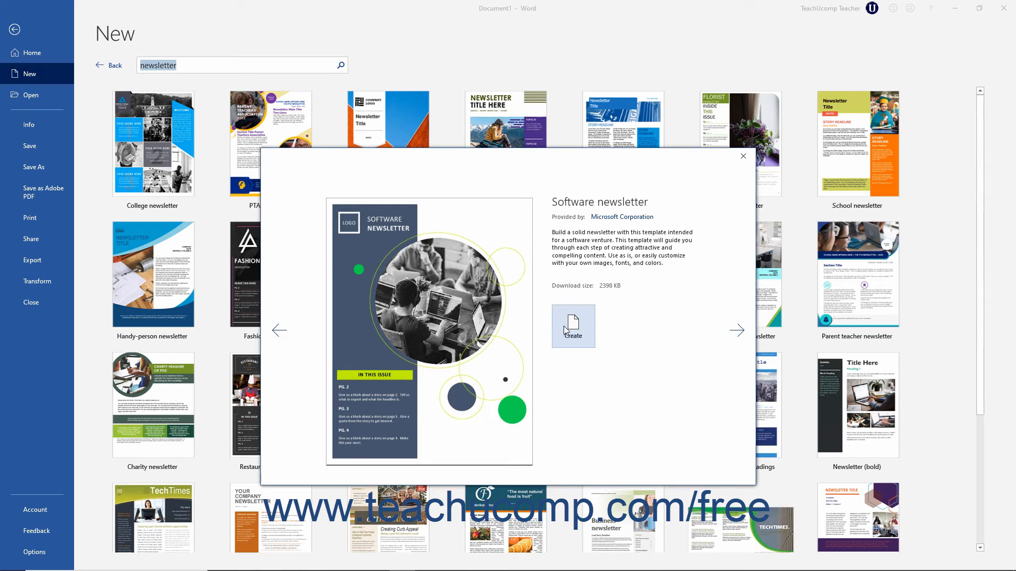
mouse_move(594, 322)
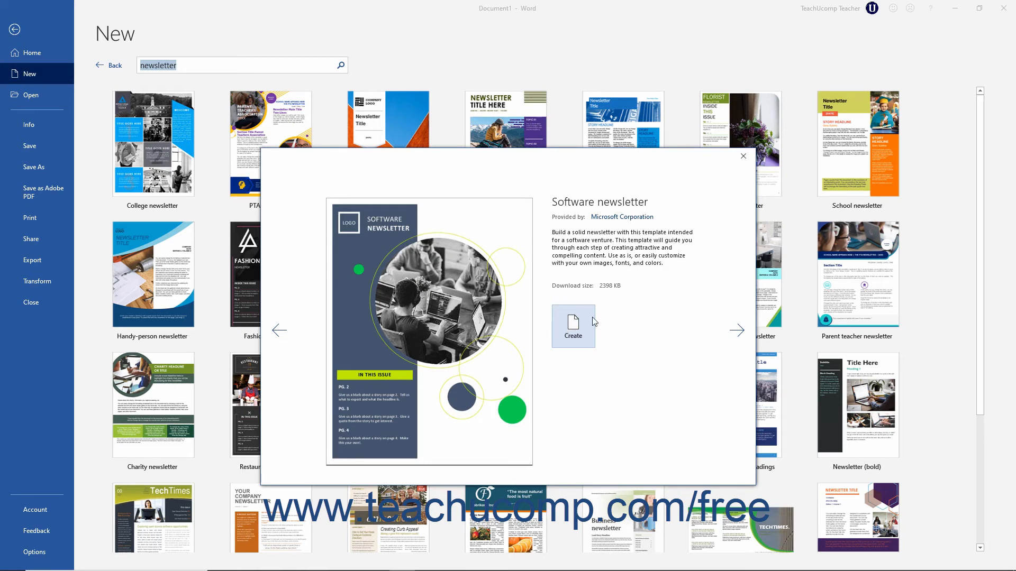
mouse_move(743, 158)
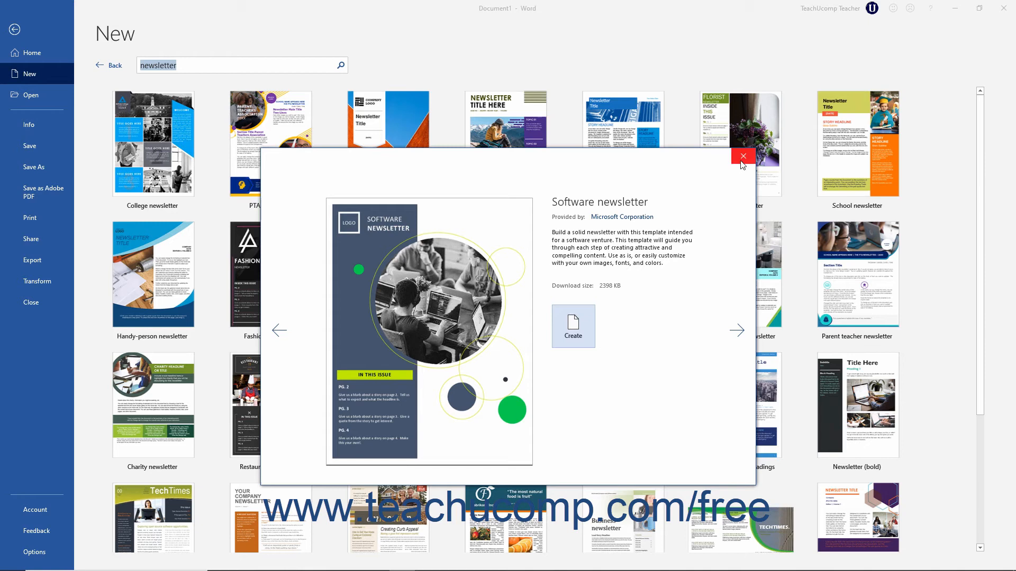
mouse_move(741, 157)
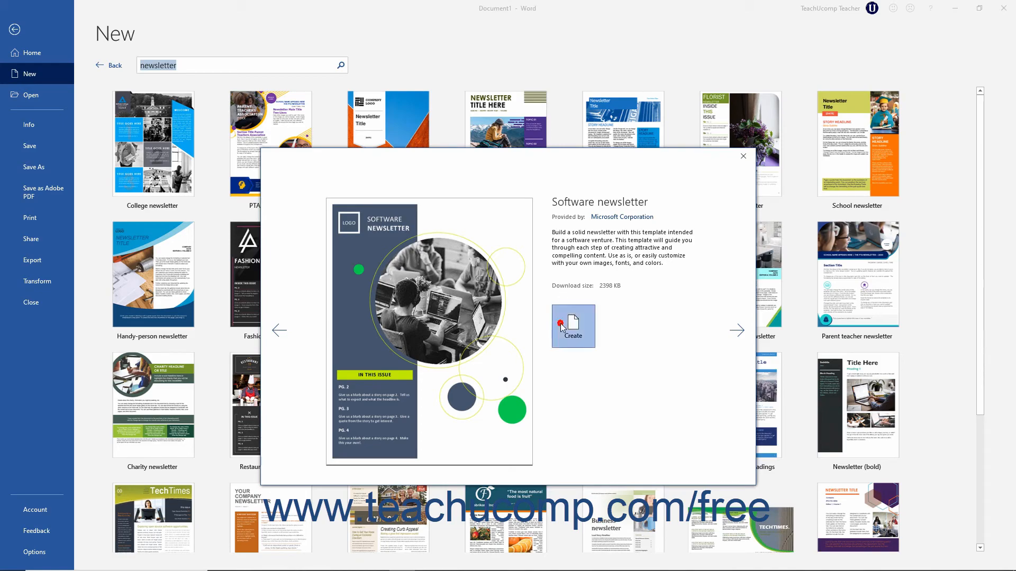
Create the Software newsletter document and add 'APRIL 2020' after NEWSLETTER in the title
click(572, 326)
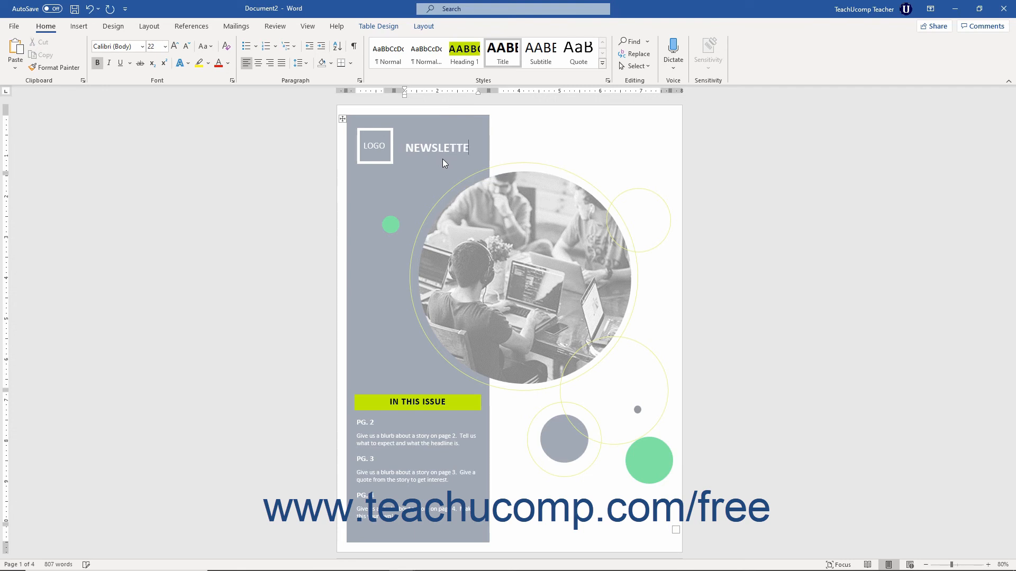
text(APR)
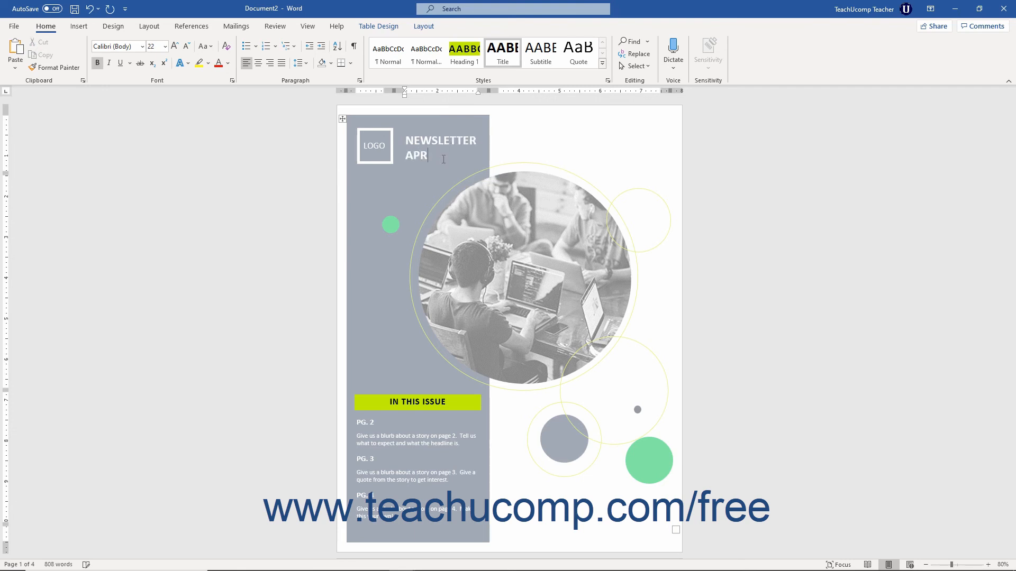
text(IL 2020)
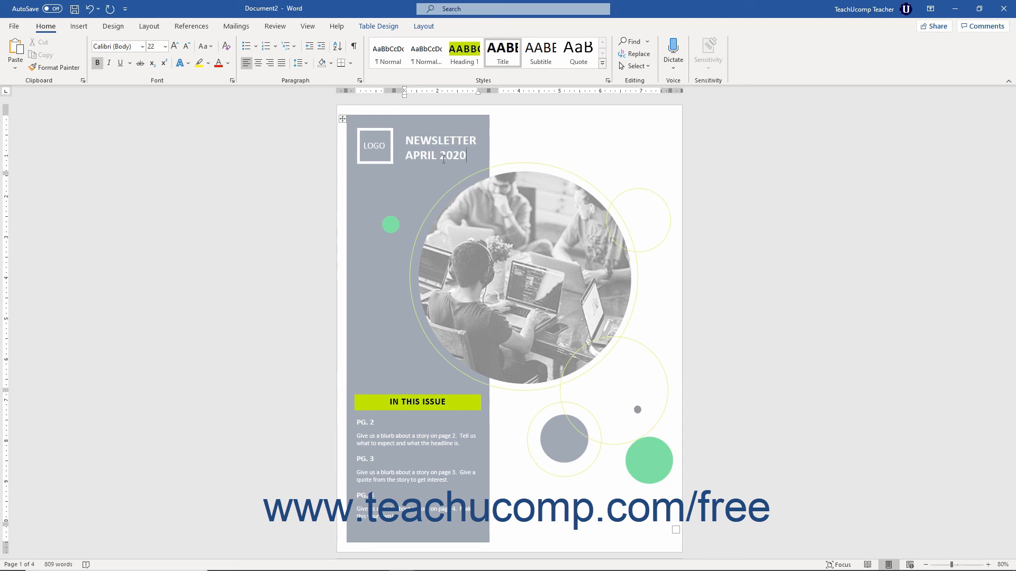
mouse_move(419, 213)
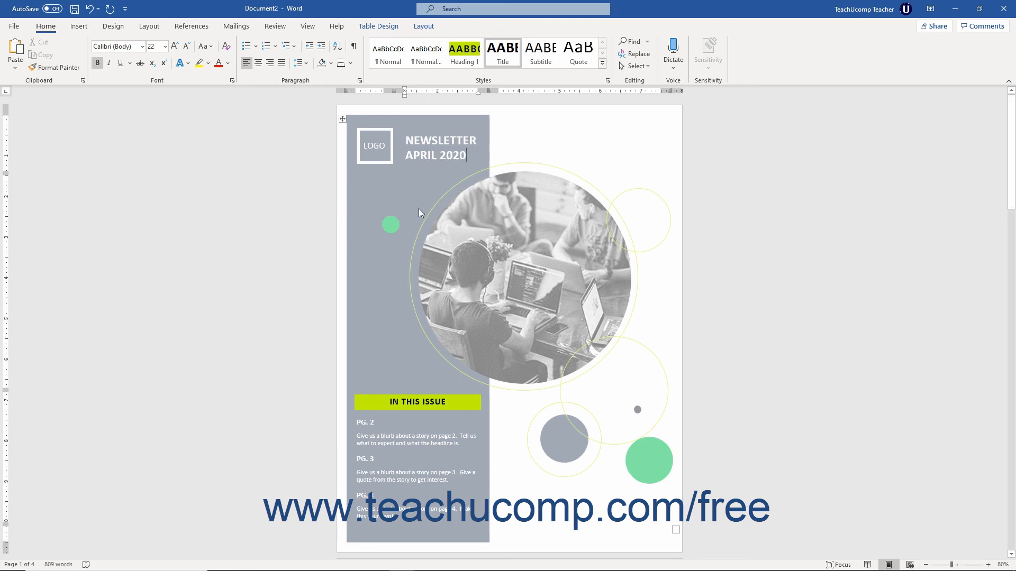